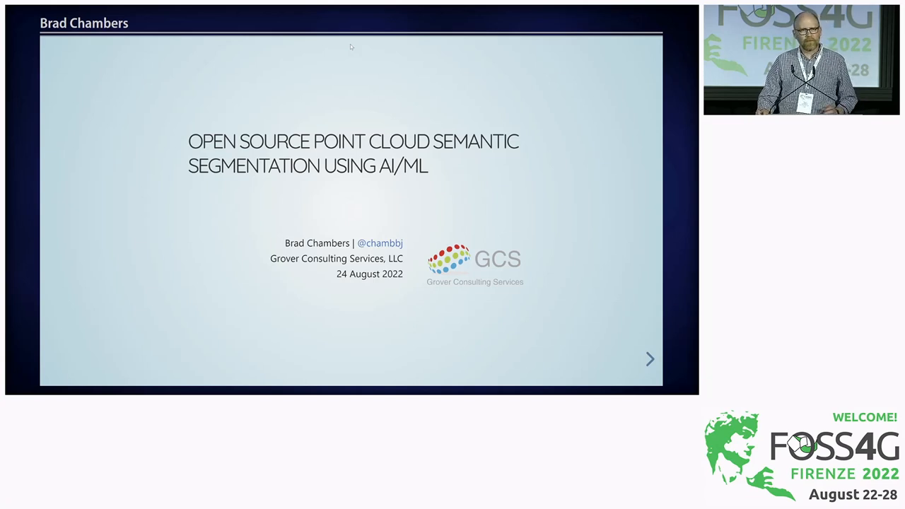
mouse_move(105, 387)
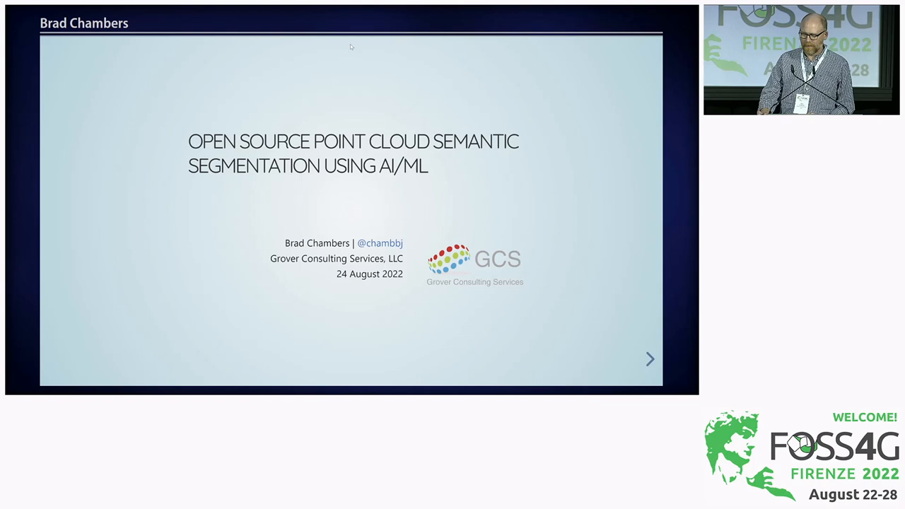
Advance to the Overview slide: the problem, data and metrics, open implementations.
left_click(649, 359)
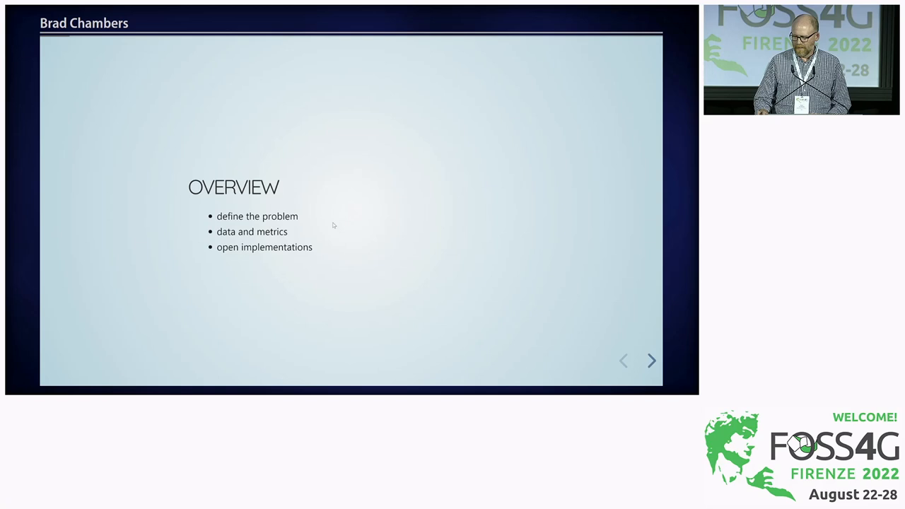
mouse_move(88, 260)
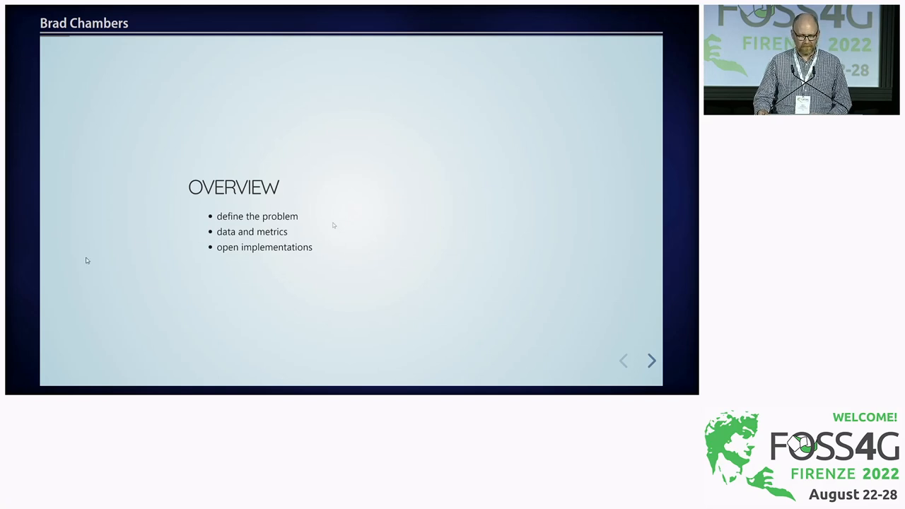
Advance to the tweet slide with buildings highlighted as a single class.
left_click(650, 361)
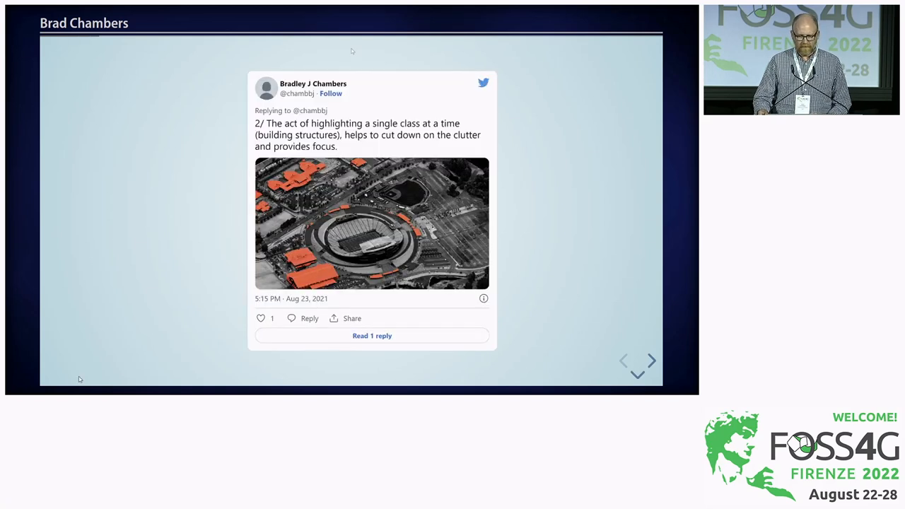
mouse_move(113, 387)
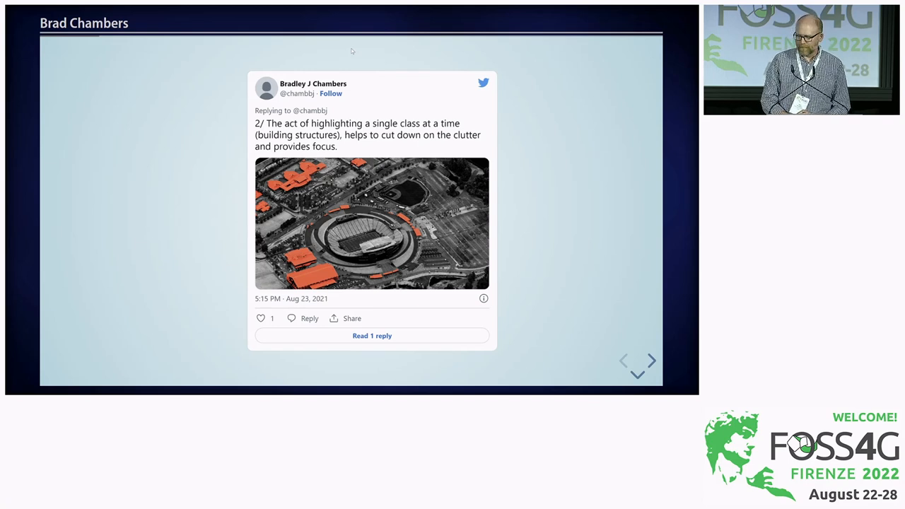
Advance to the follow-up tweet with vegetation coloured green and ambient occlusion.
left_click(636, 371)
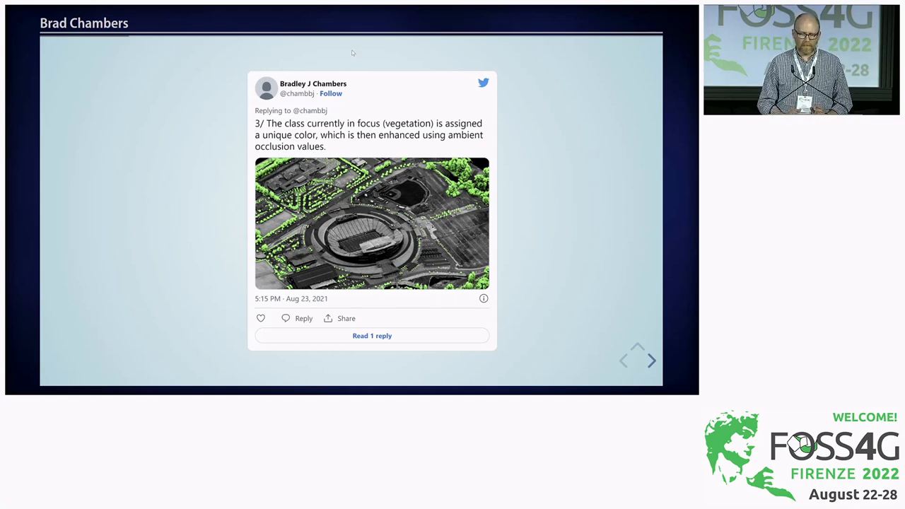
mouse_move(130, 276)
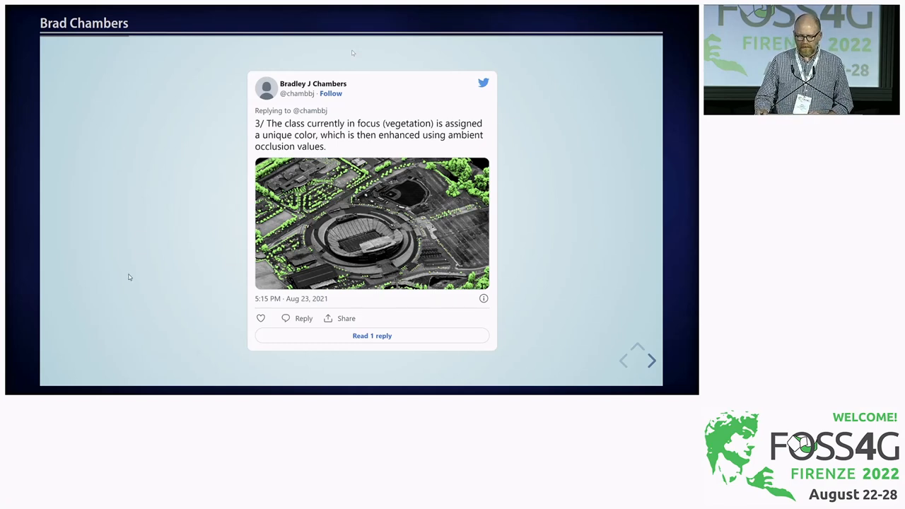
mouse_move(119, 300)
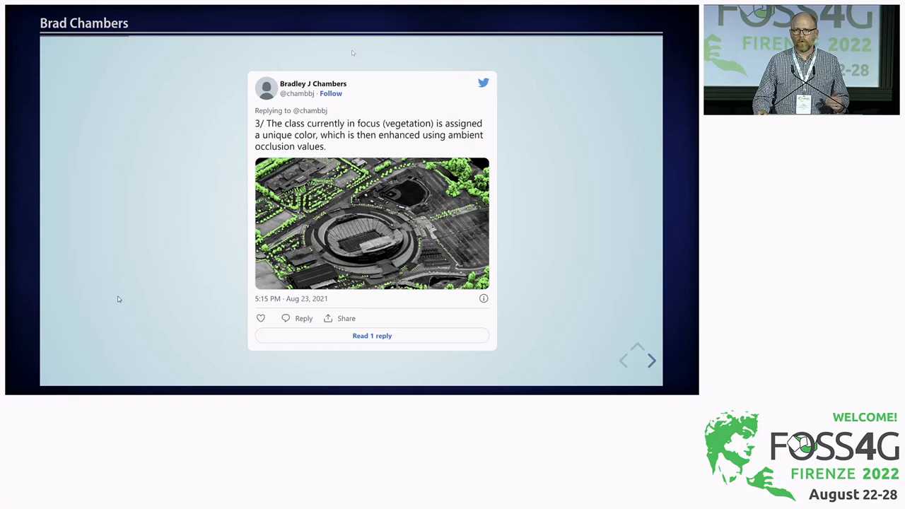
mouse_move(82, 233)
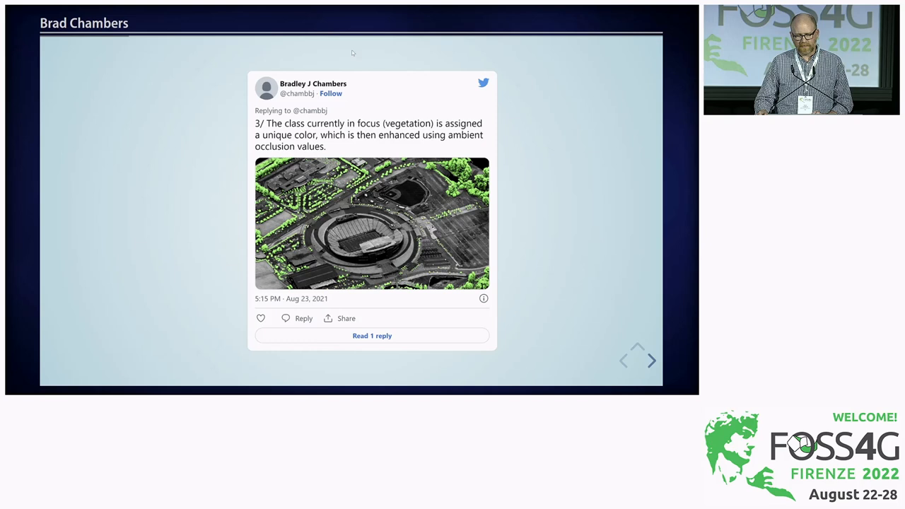
Advance to the overall accuracy formula slide built from TP, TN, FP and FN.
left_click(651, 361)
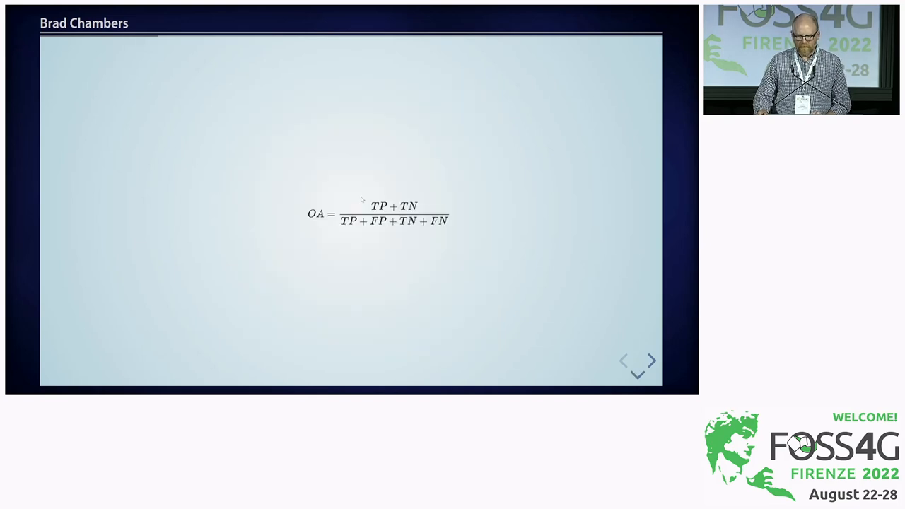
mouse_move(189, 389)
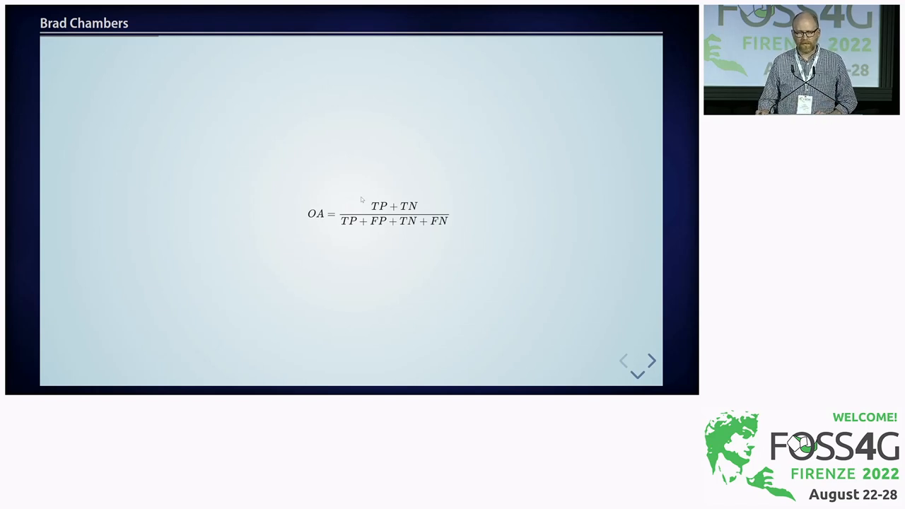
Advance to the per-class IoU formula slide, intersection over union of target and prediction.
left_click(650, 360)
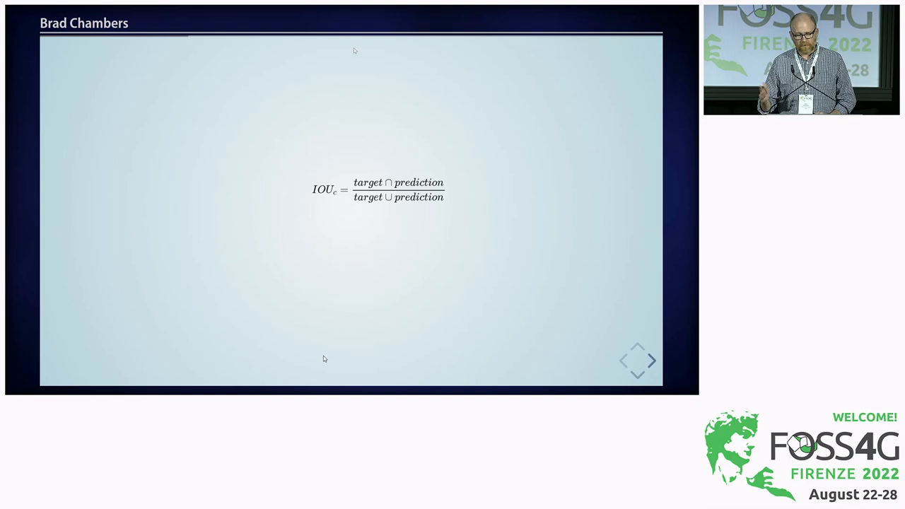
mouse_move(367, 389)
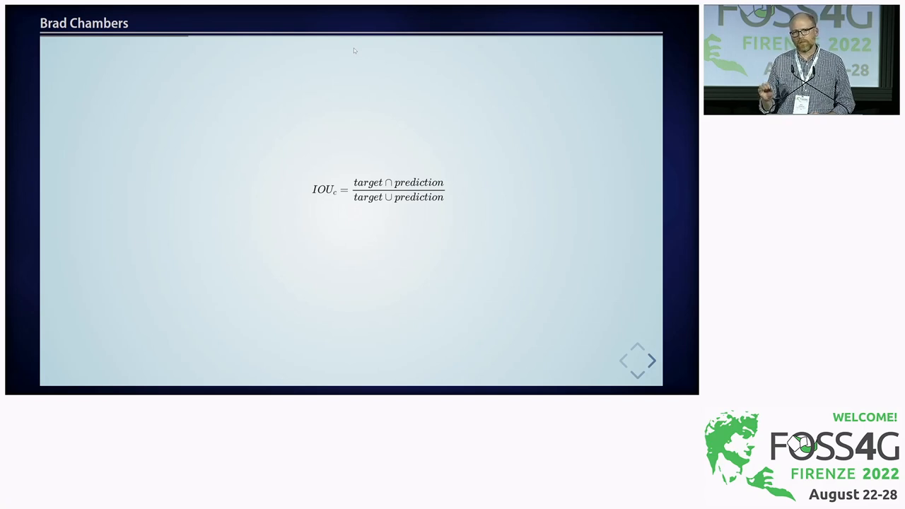
mouse_move(385, 249)
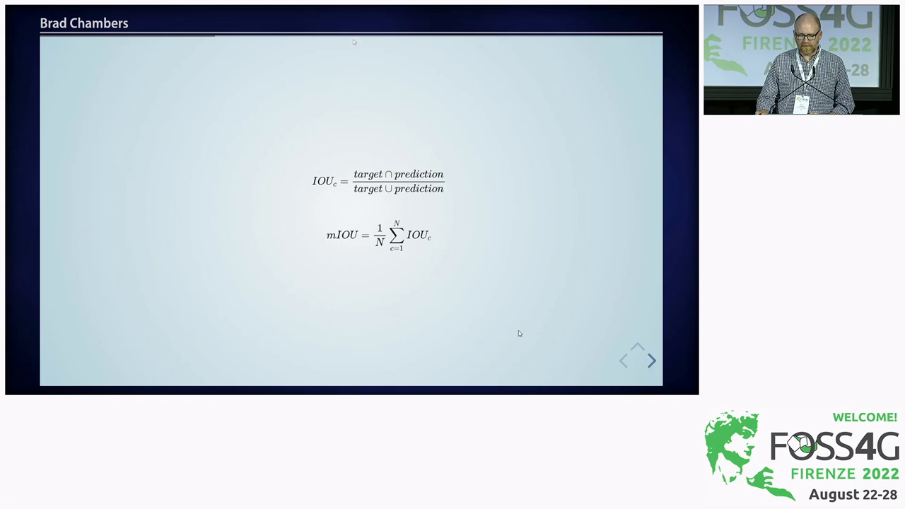
mouse_move(571, 387)
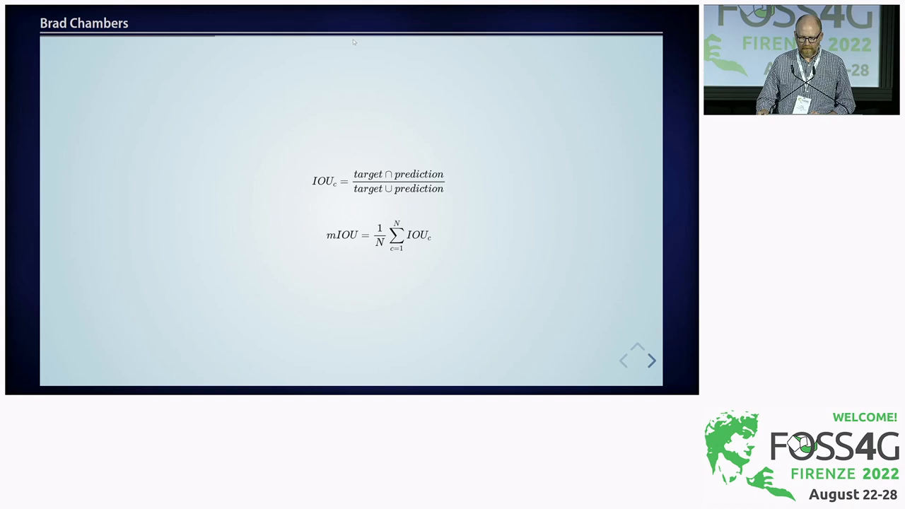
Advance through the US3D vs DALES dataset comparison toward the Tools slide.
left_click(650, 360)
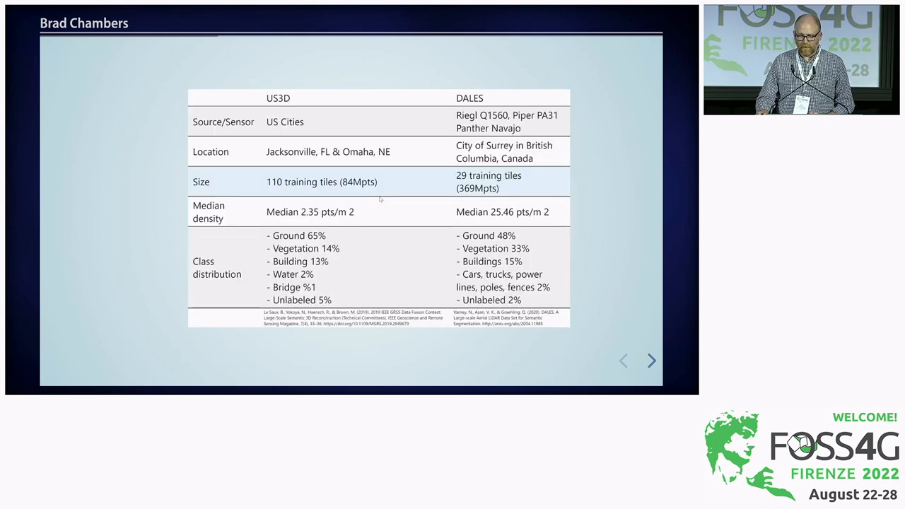
left_click(650, 360)
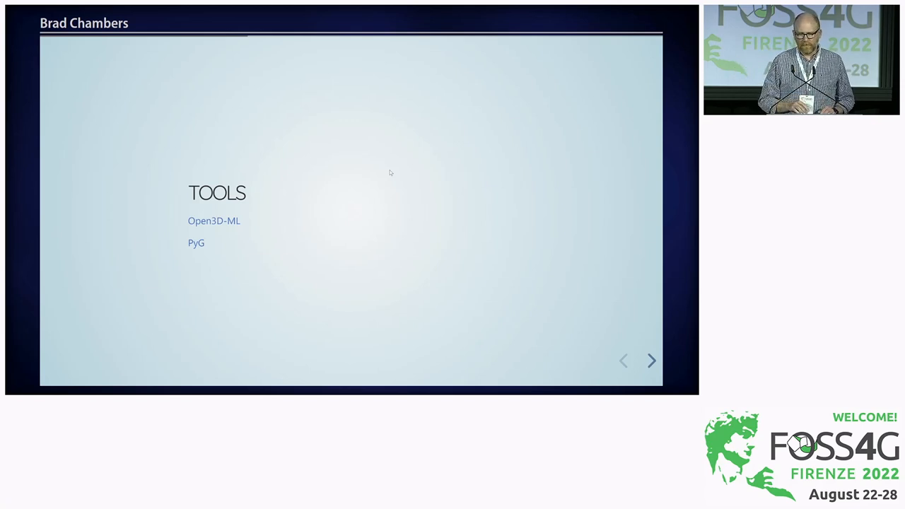
mouse_move(661, 245)
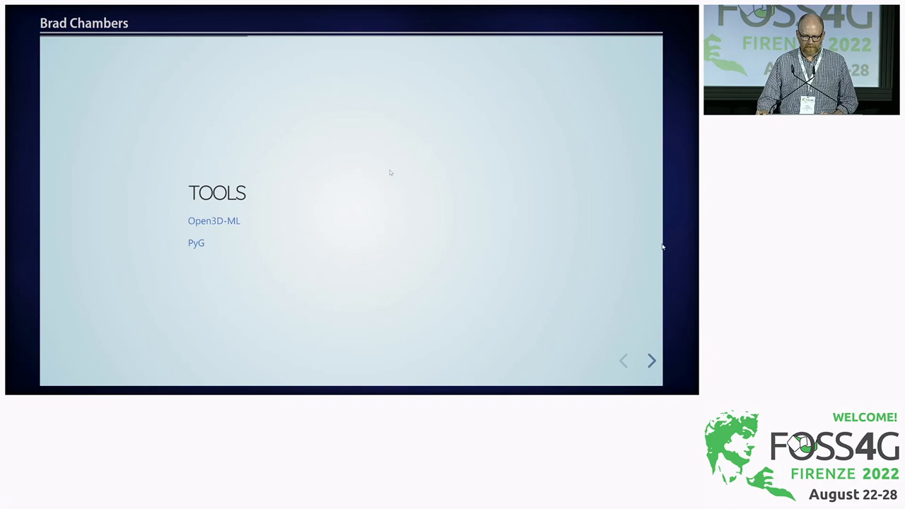
Advance past the Tools slide to the PDAL ground filters slide (pmf, smrf, csf).
left_click(650, 361)
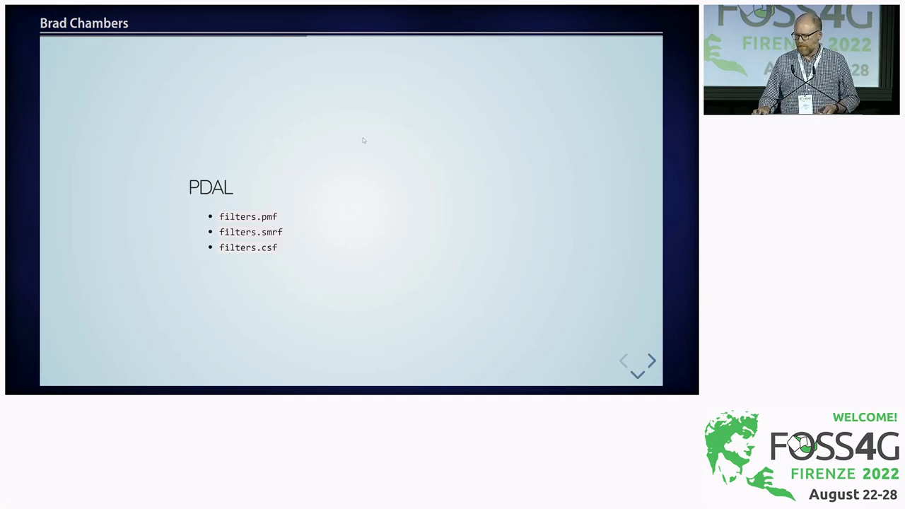
mouse_move(663, 299)
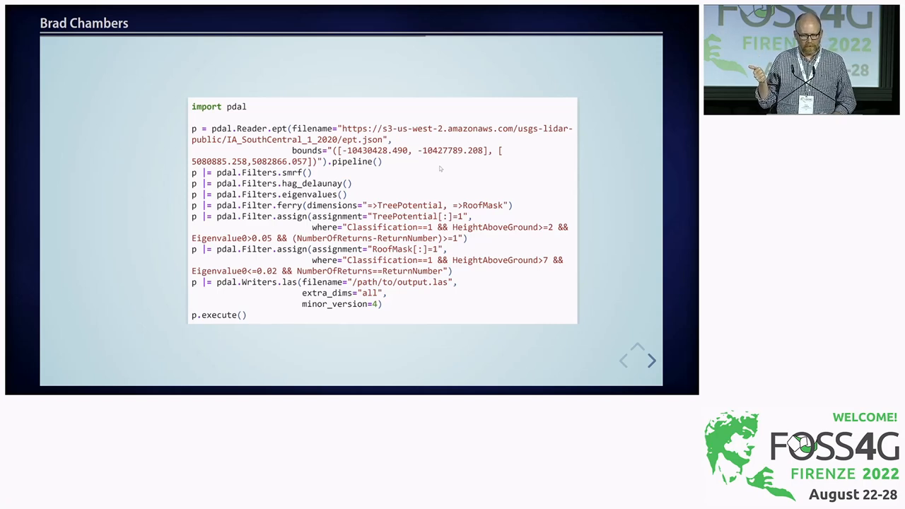
left_click(650, 360)
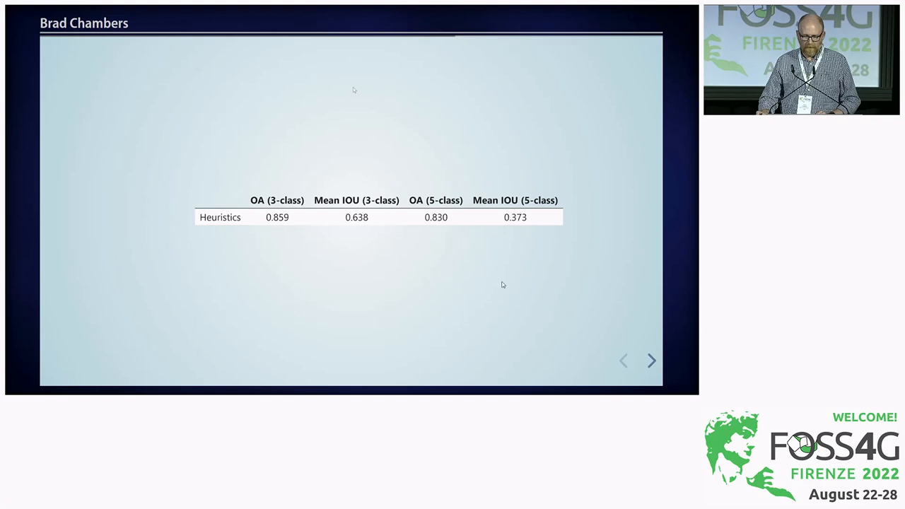
mouse_move(514, 389)
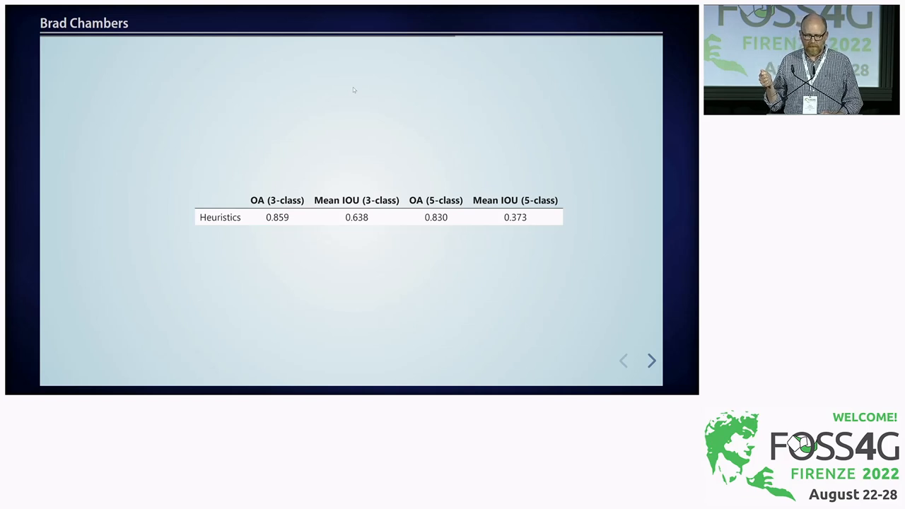
mouse_move(328, 264)
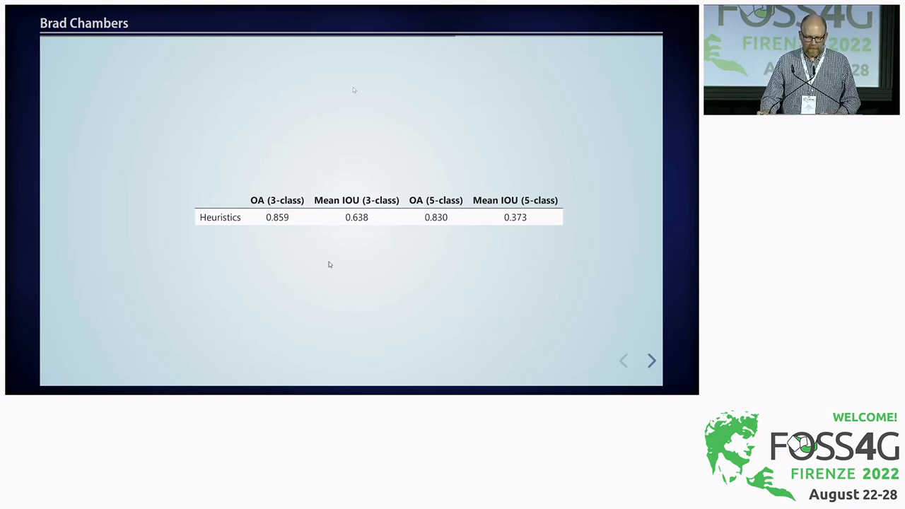
mouse_move(252, 232)
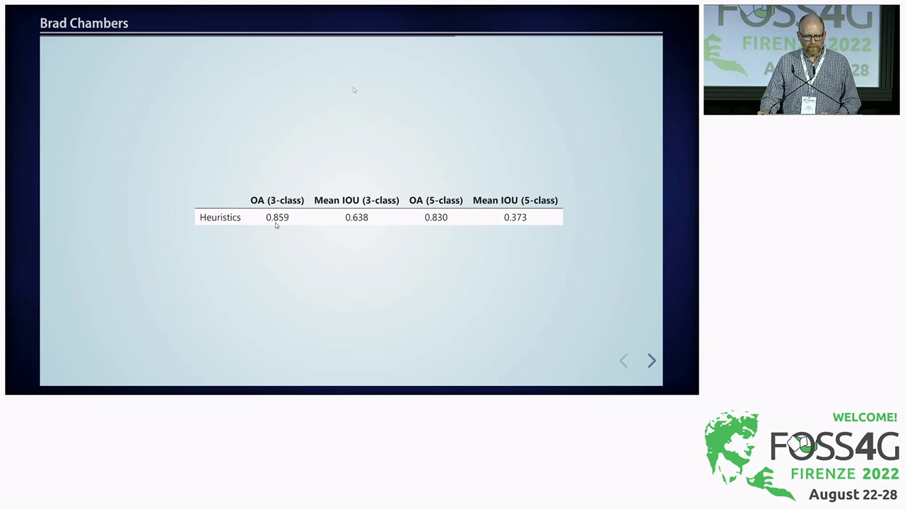
mouse_move(386, 221)
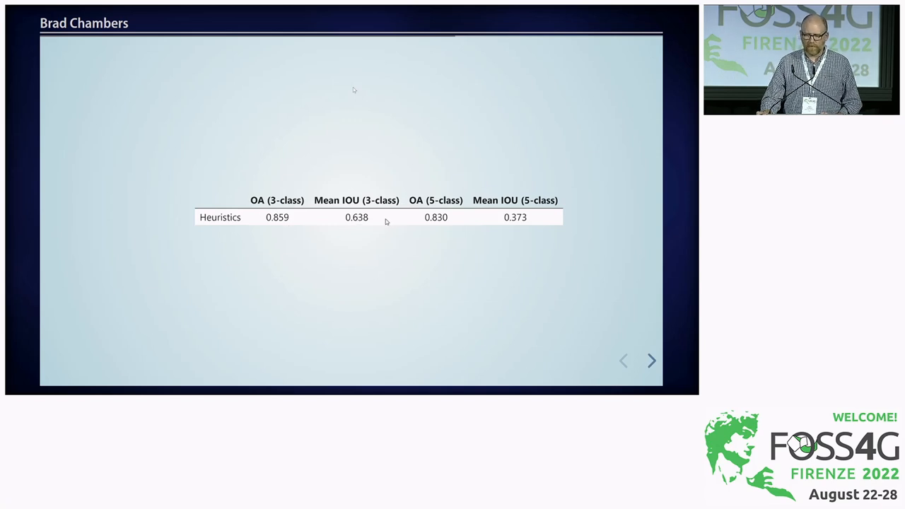
mouse_move(369, 225)
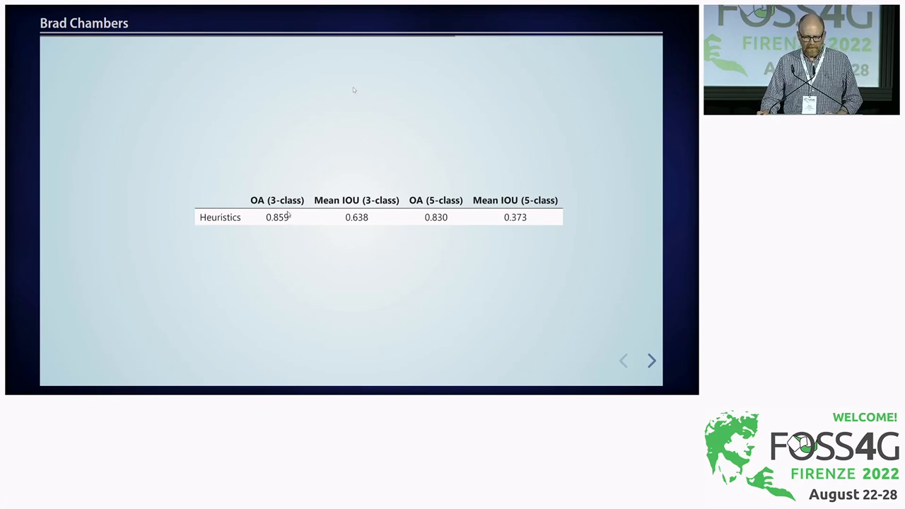
mouse_move(345, 220)
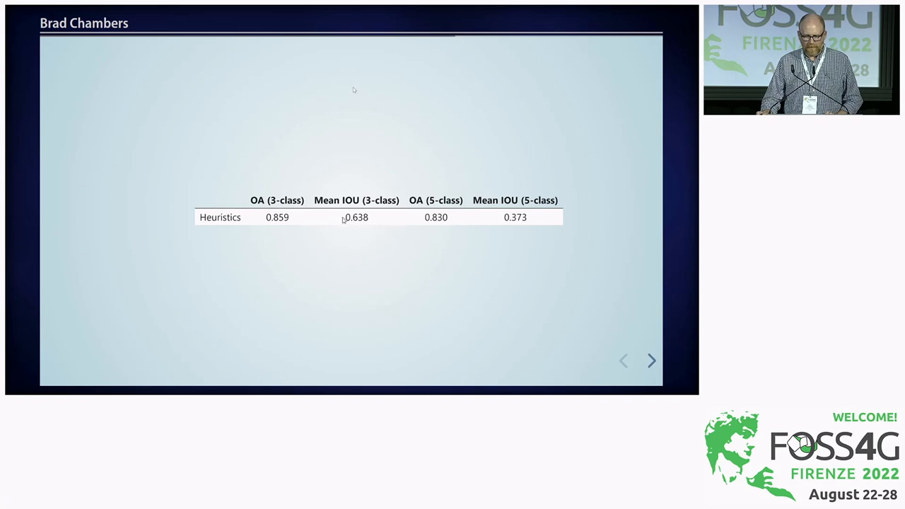
mouse_move(379, 215)
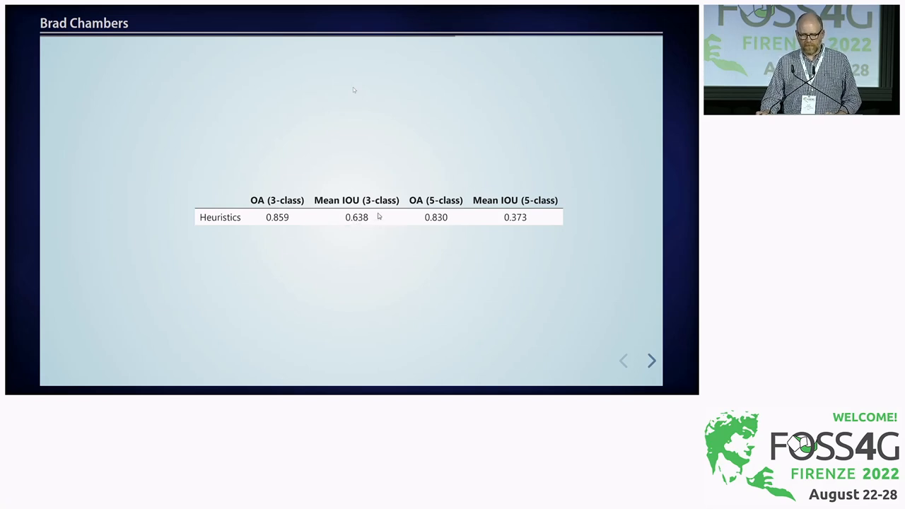
mouse_move(457, 267)
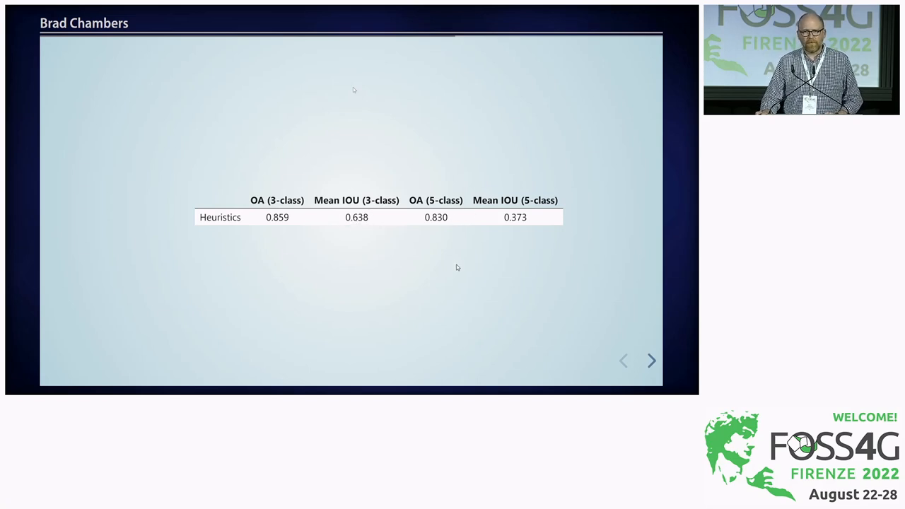
mouse_move(472, 387)
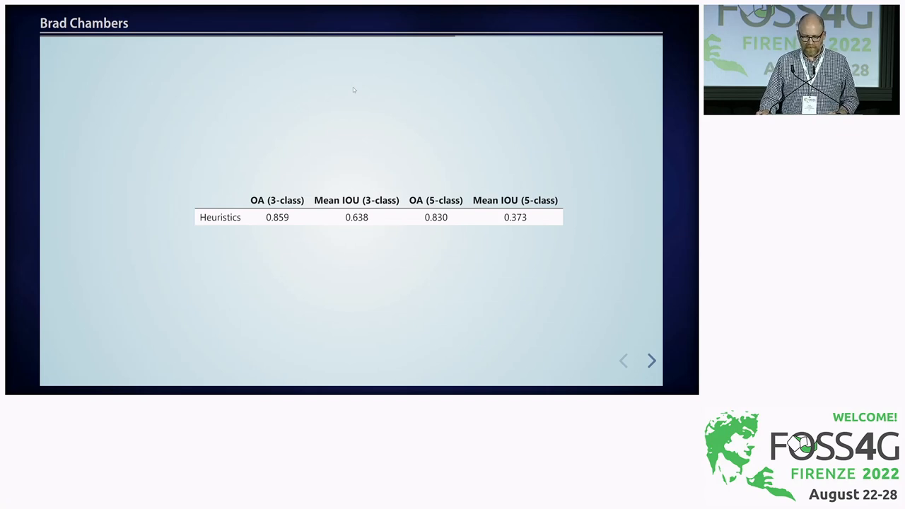
Advance to the Source slide linking kpconv-pdal and KPConv-PyTorch.
left_click(651, 361)
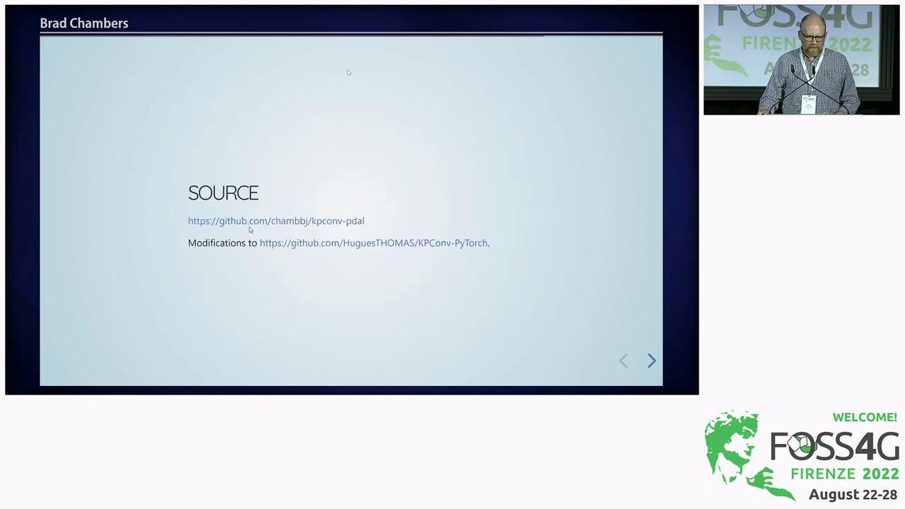
mouse_move(260, 268)
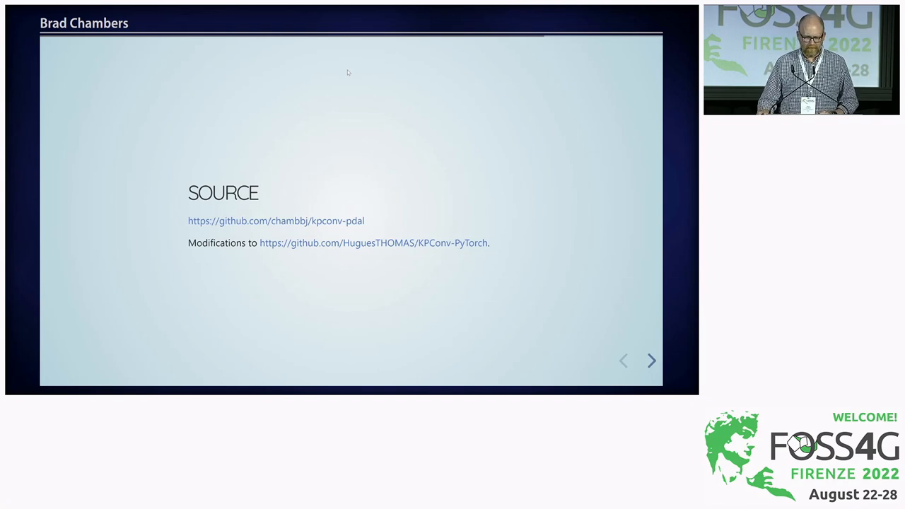
Show the datasets/LAS.py slide and reveal the LASDataset class with label names and ignored labels.
left_click(650, 360)
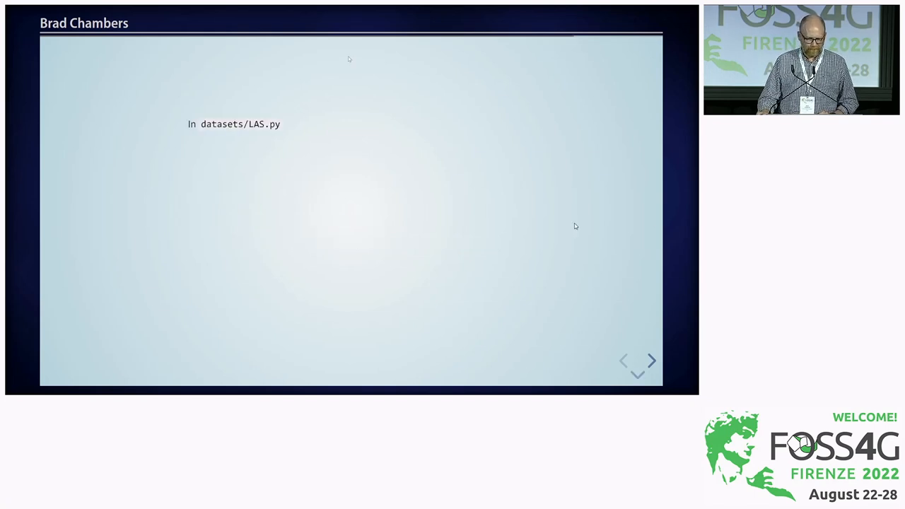
mouse_move(516, 171)
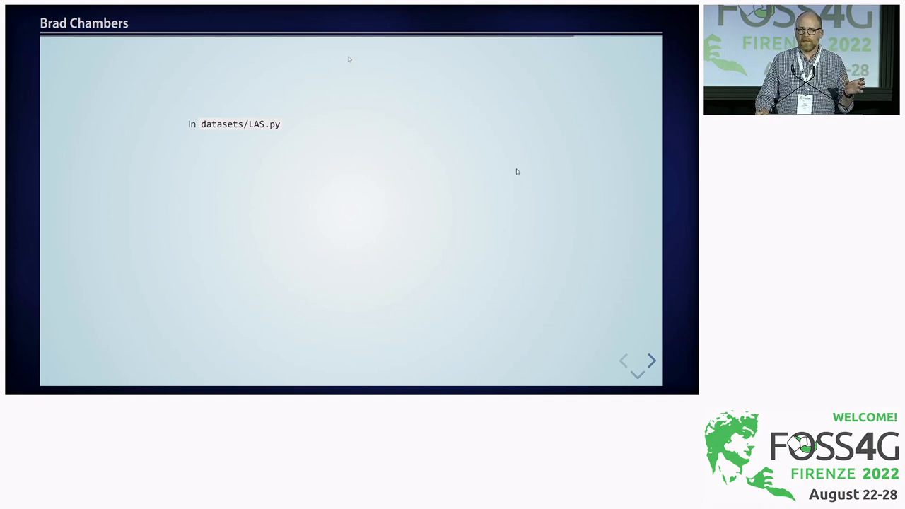
mouse_move(529, 181)
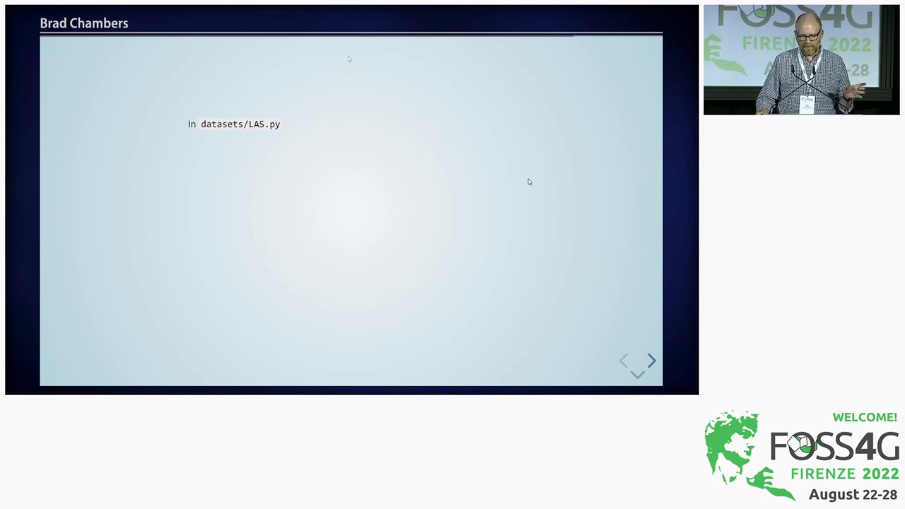
left_click(650, 360)
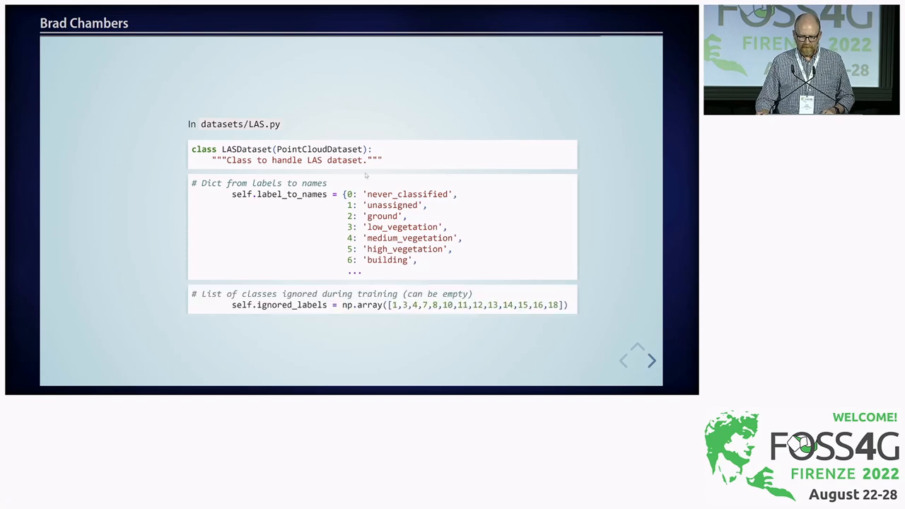
mouse_move(500, 327)
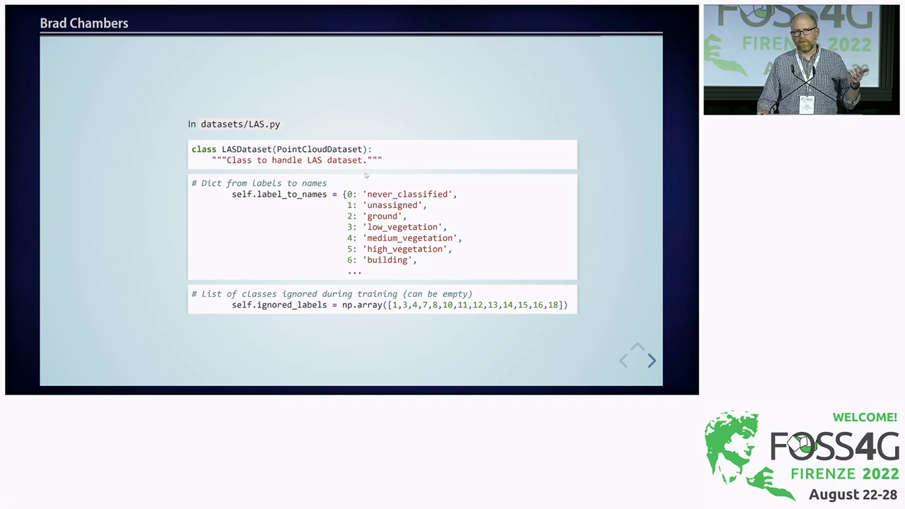
Show the utils/las.py changes slide and step through its content.
left_click(651, 361)
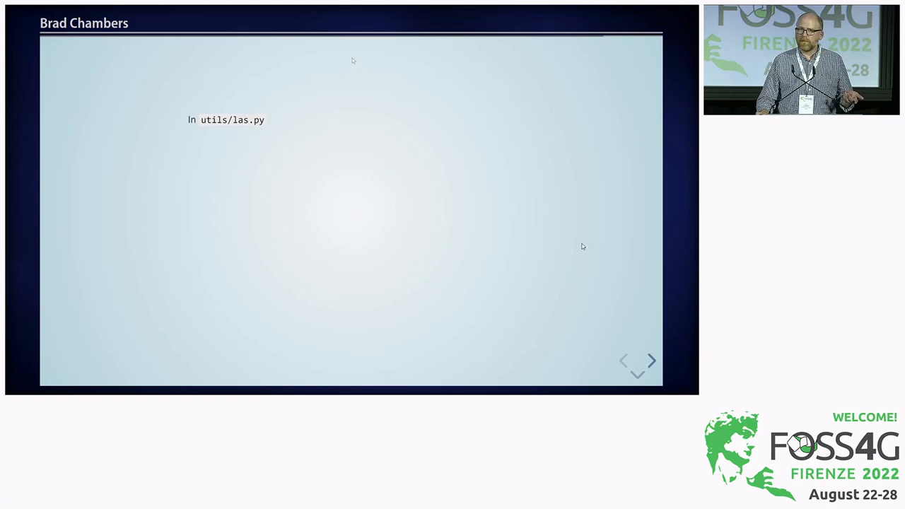
left_click(650, 360)
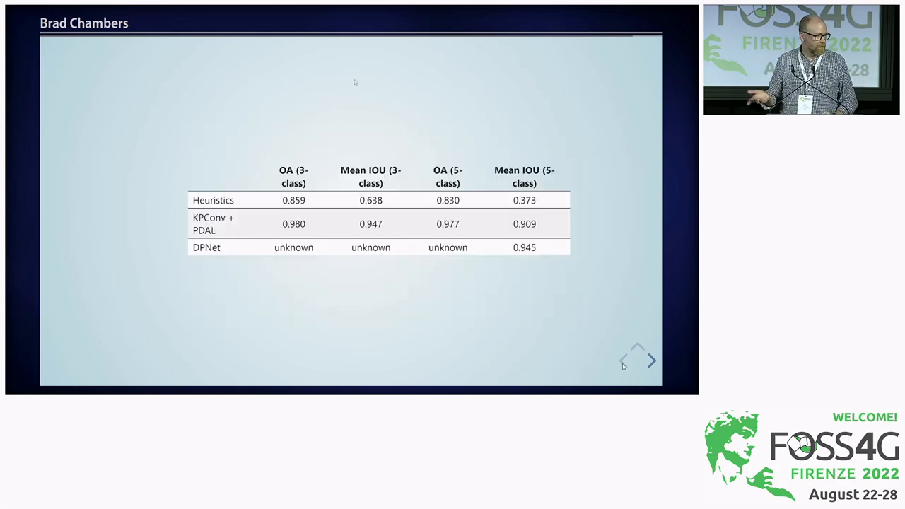
mouse_move(653, 389)
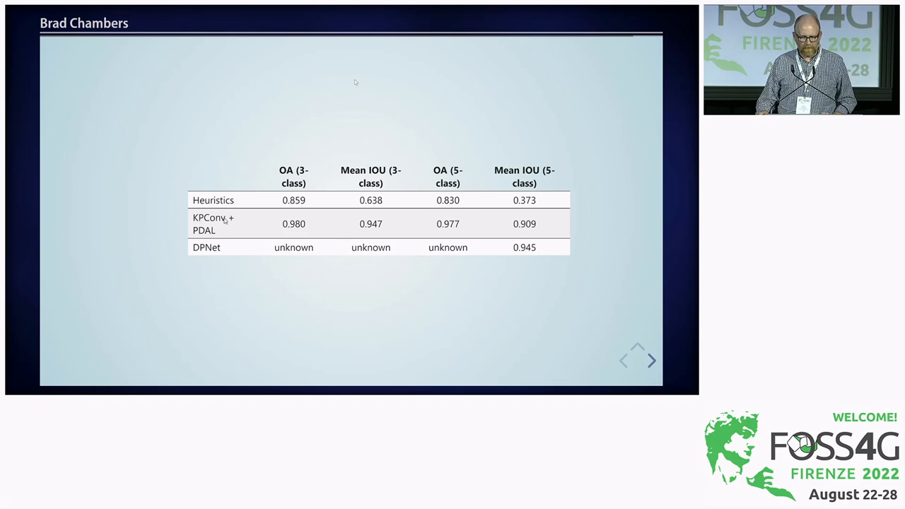
mouse_move(332, 230)
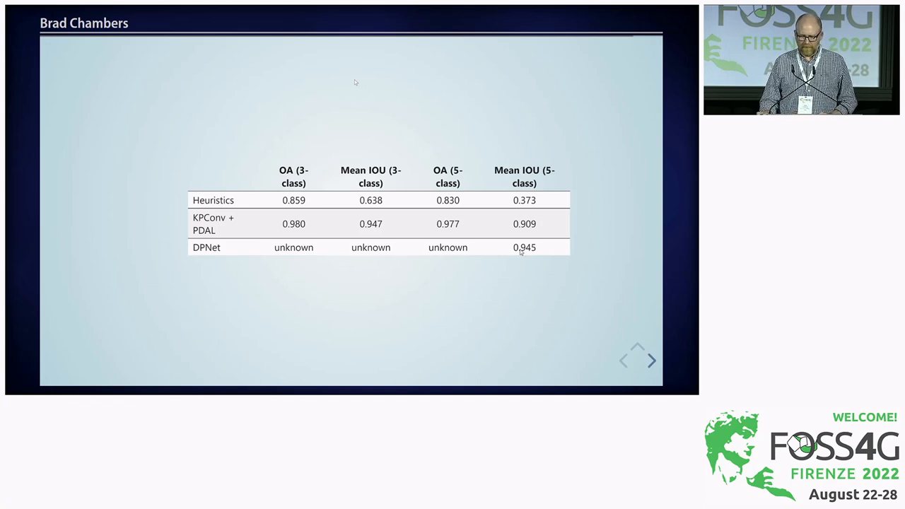
mouse_move(543, 253)
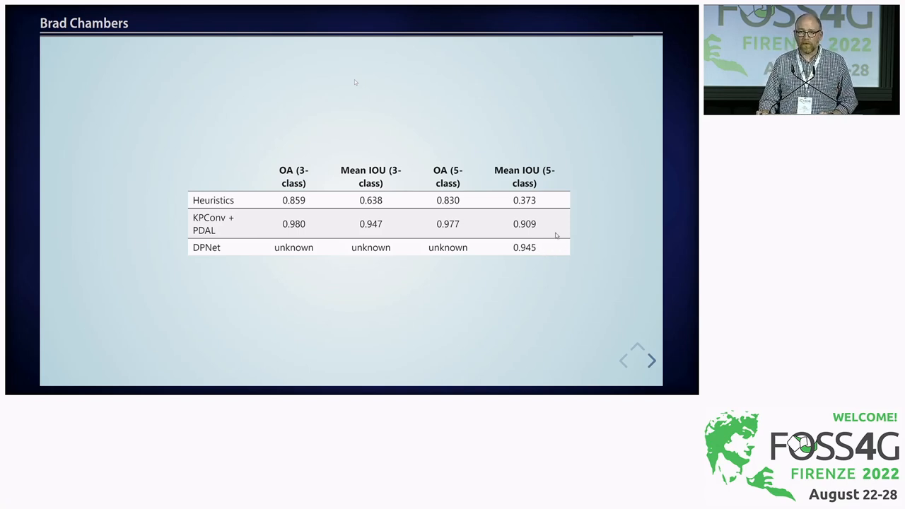
mouse_move(613, 219)
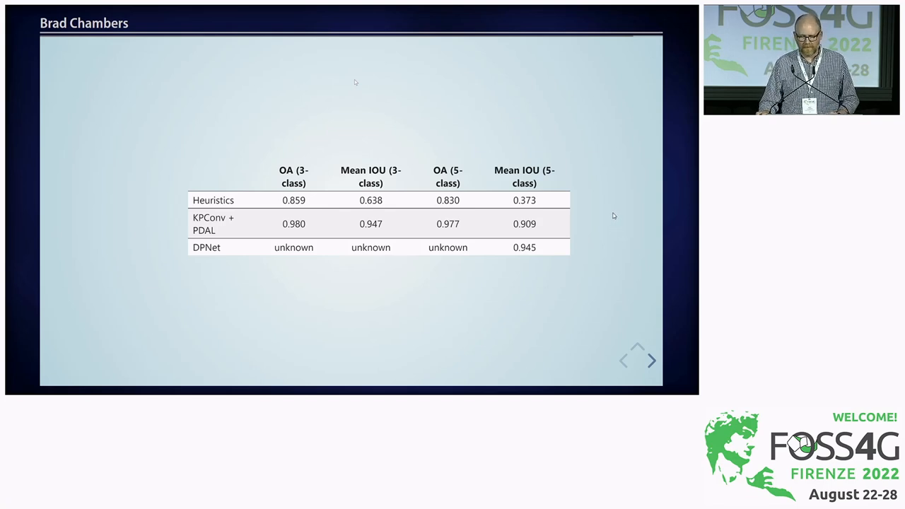
mouse_move(599, 240)
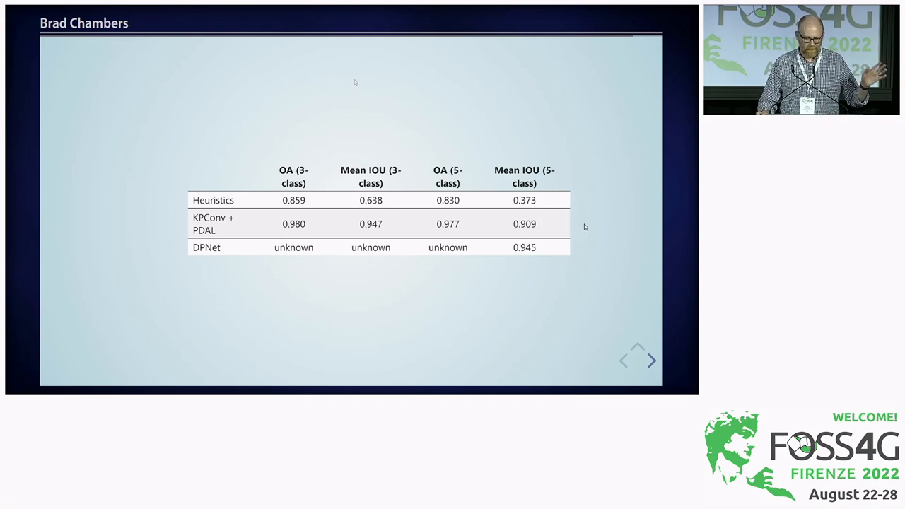
mouse_move(597, 227)
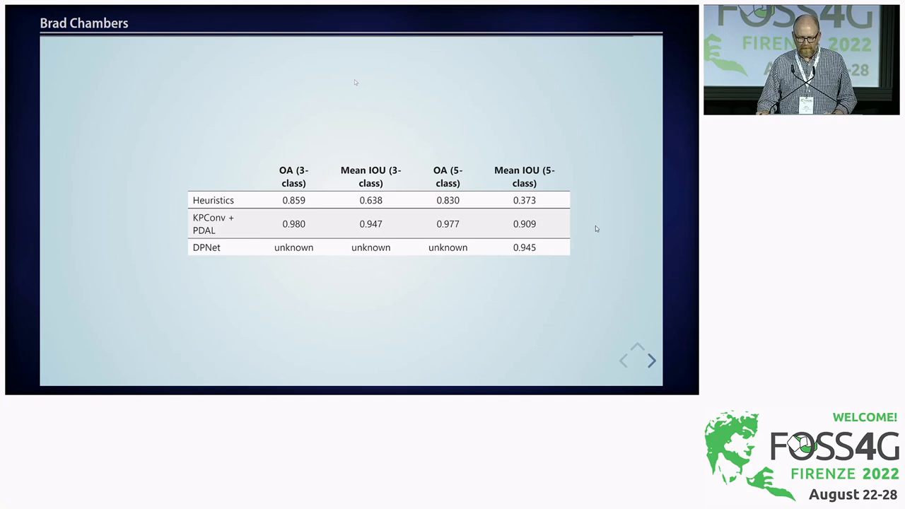
mouse_move(585, 228)
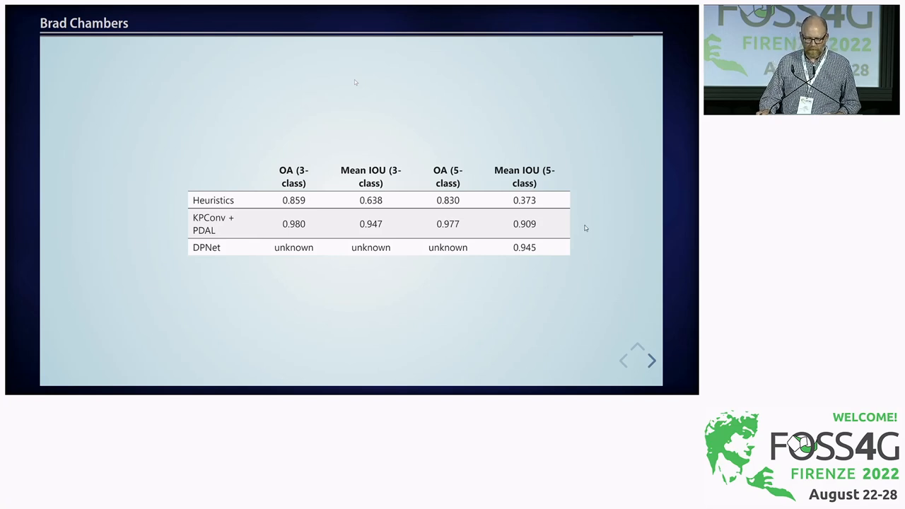
Advance from the OA/Mean IOU results table to the Needs / Desires slide.
left_click(651, 360)
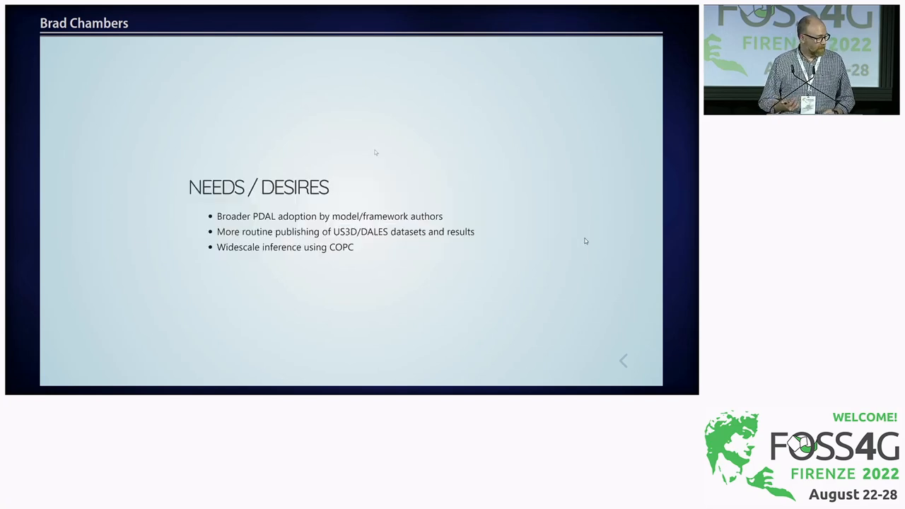